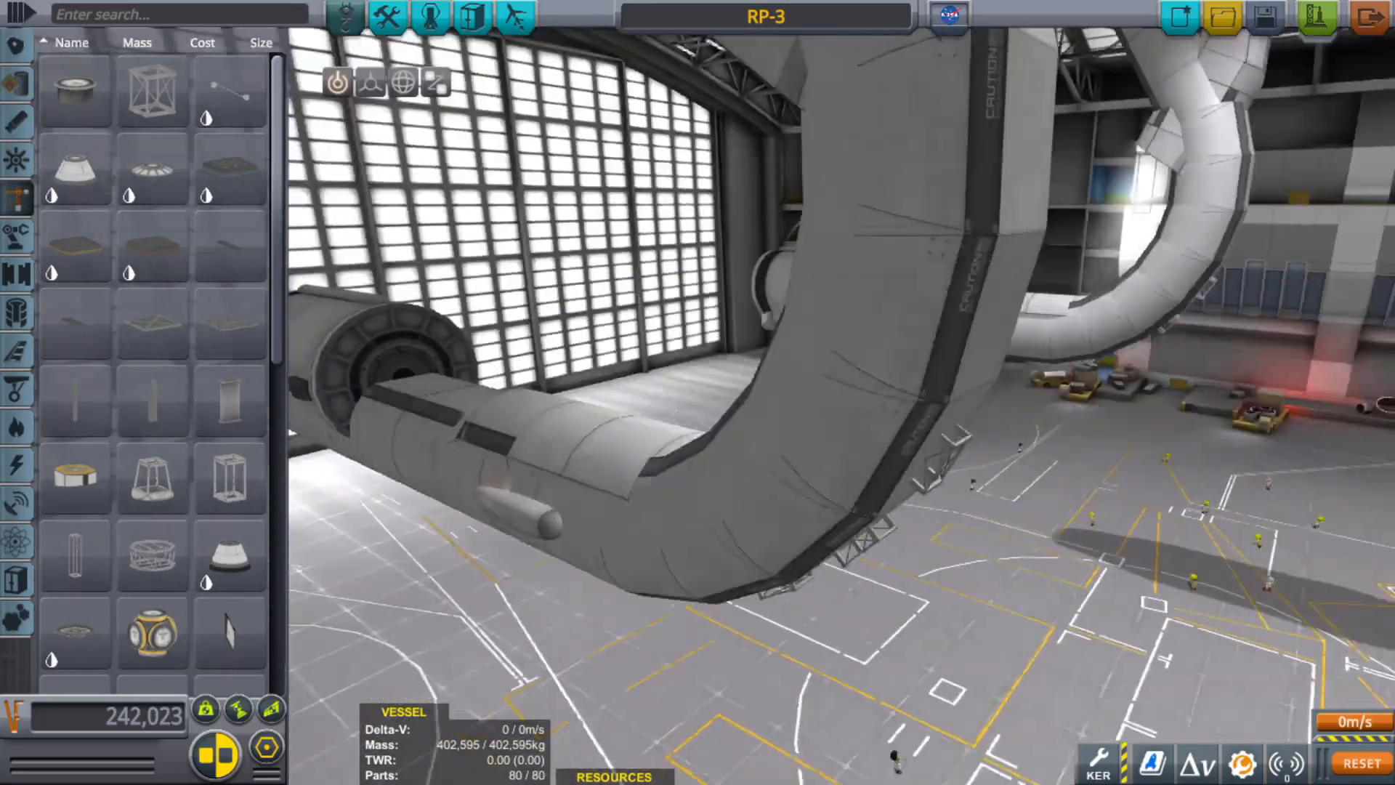
Load the 36 TON C spaceplane in the hangar, replacing the RP-3 vessel.
click(368, 82)
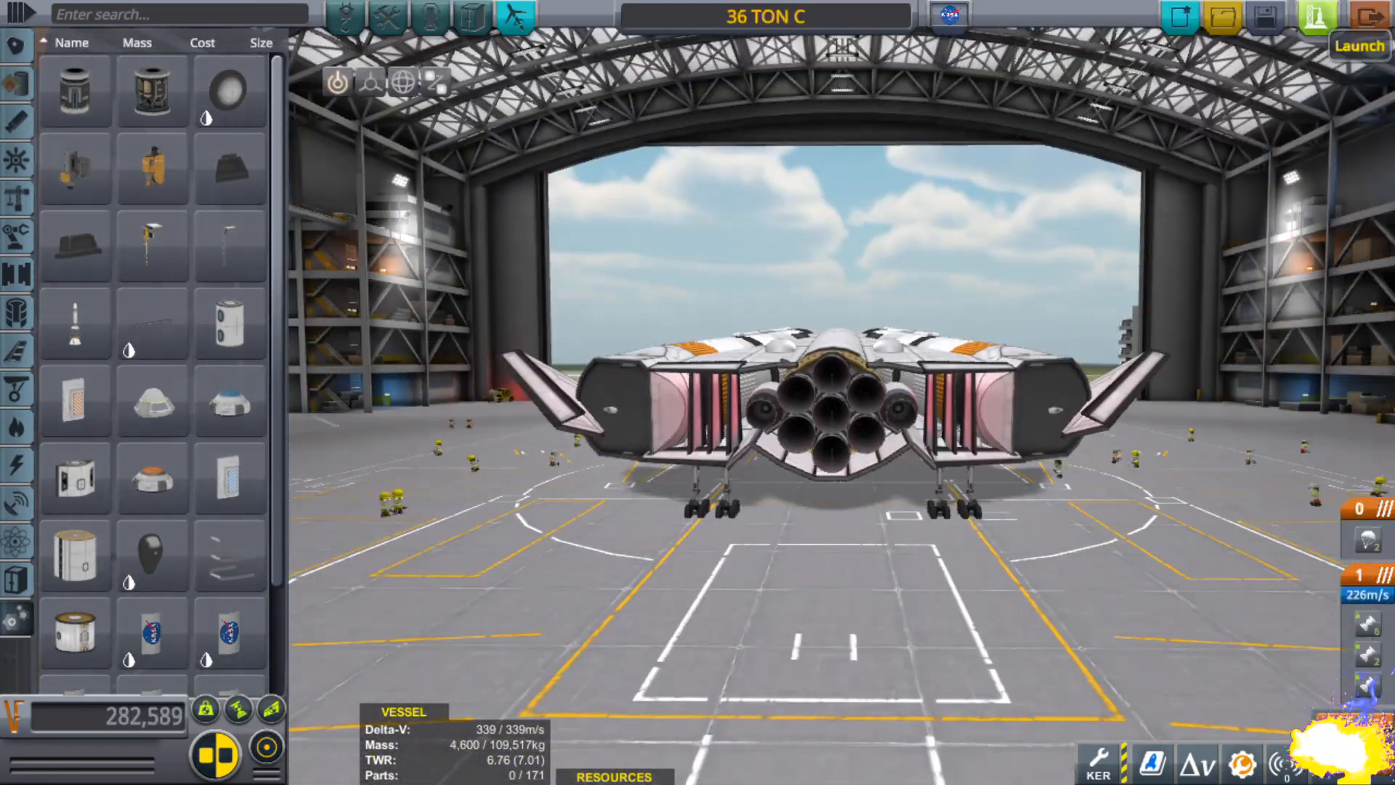
Launch the crane rig onto the runway and pause once it topples over.
click(1359, 45)
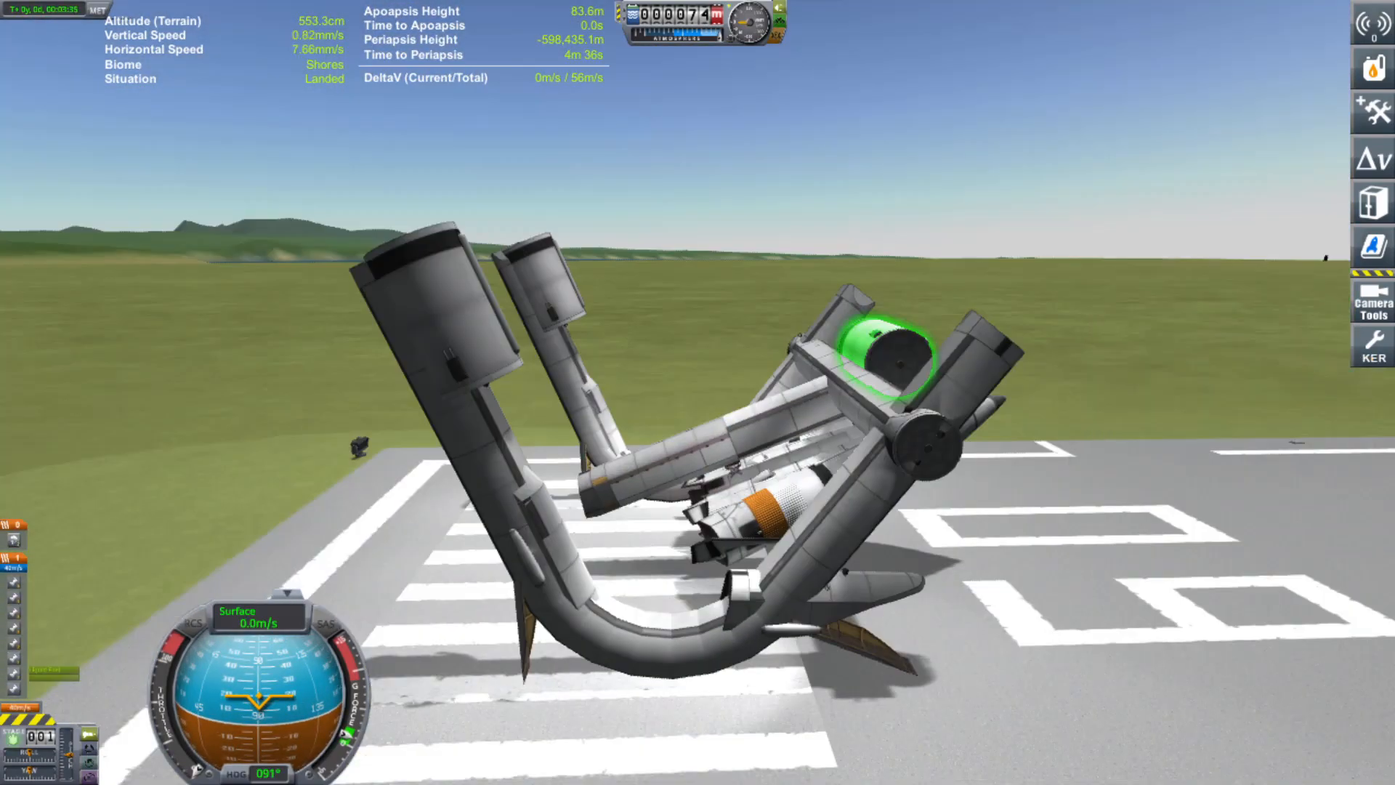
right_click(897, 356)
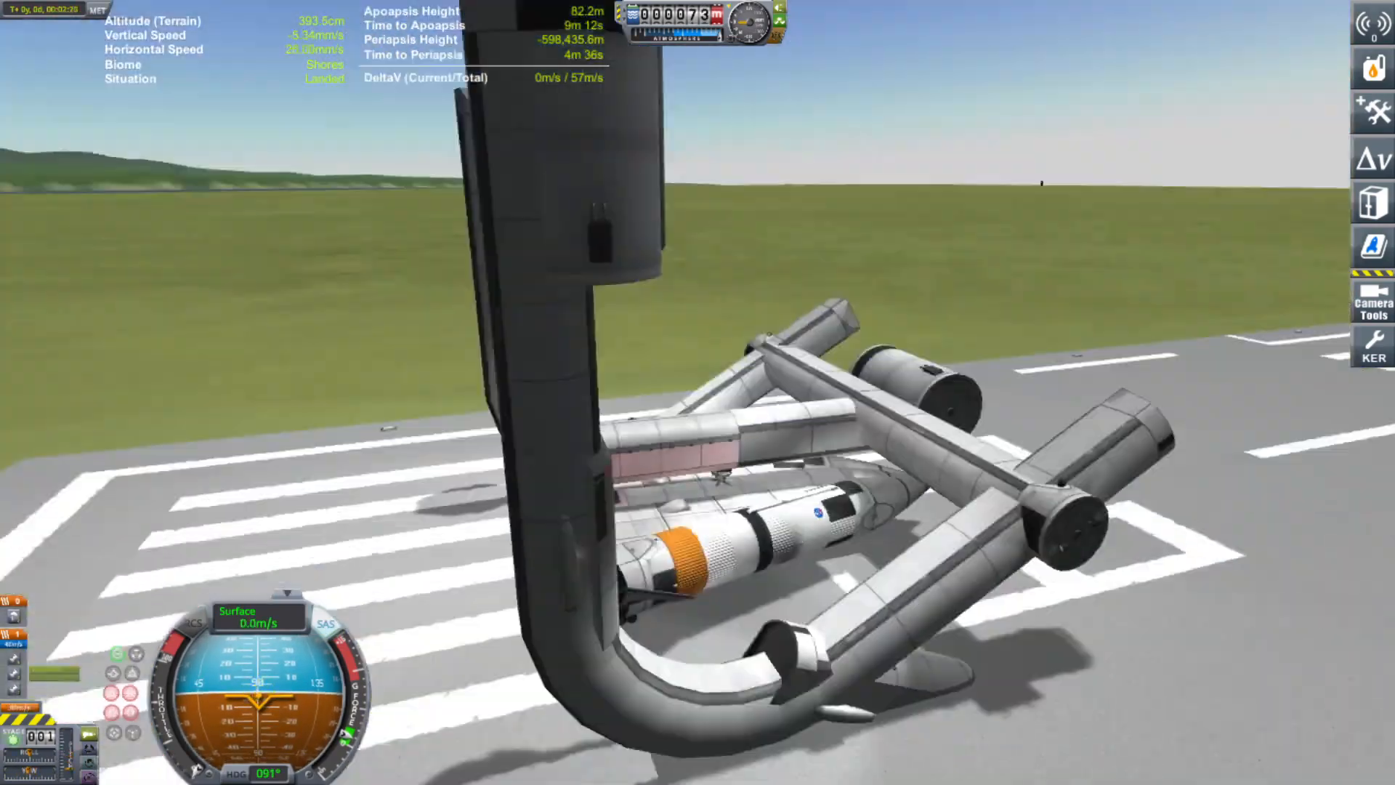
key(Escape)
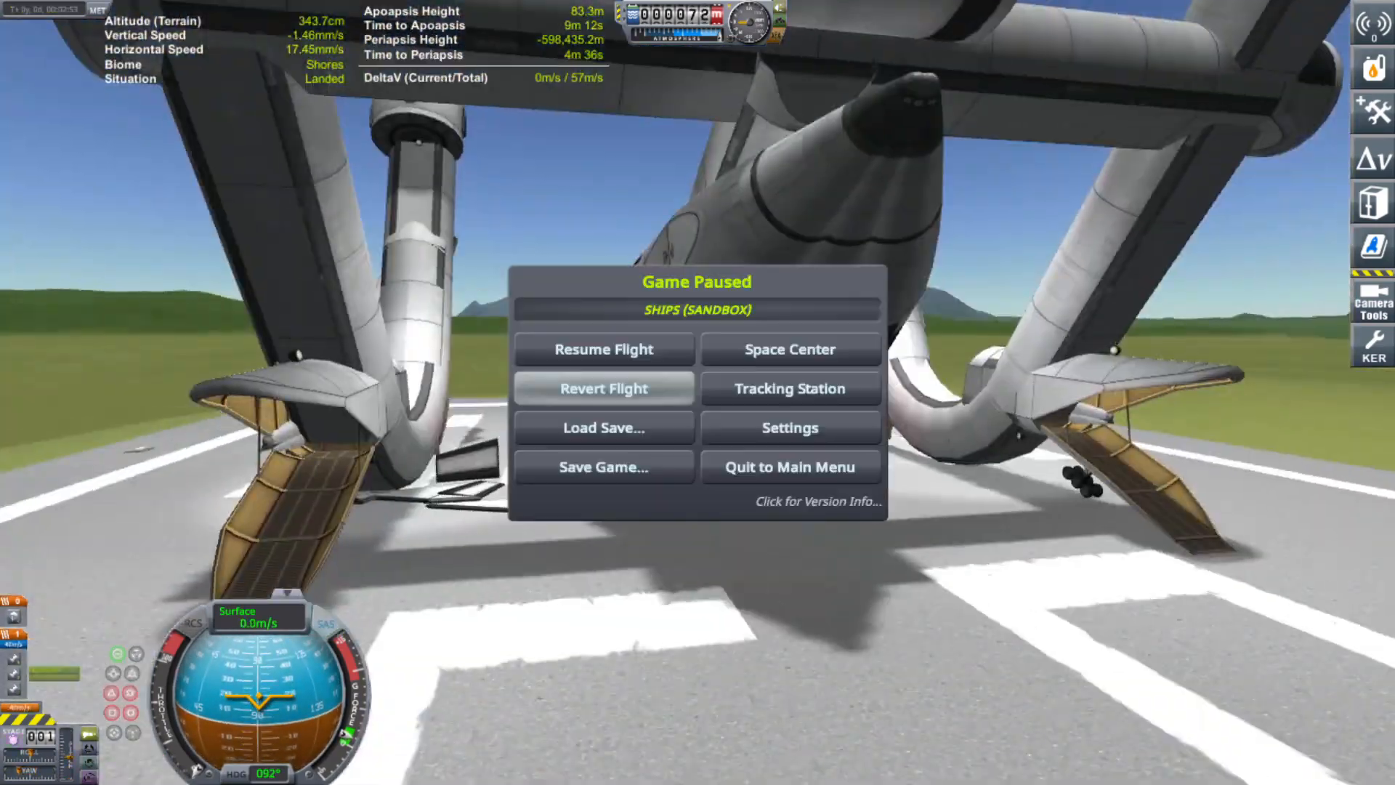
Revert the flight to the Spaceplane Hangar so RP-3 can be edited again.
click(604, 349)
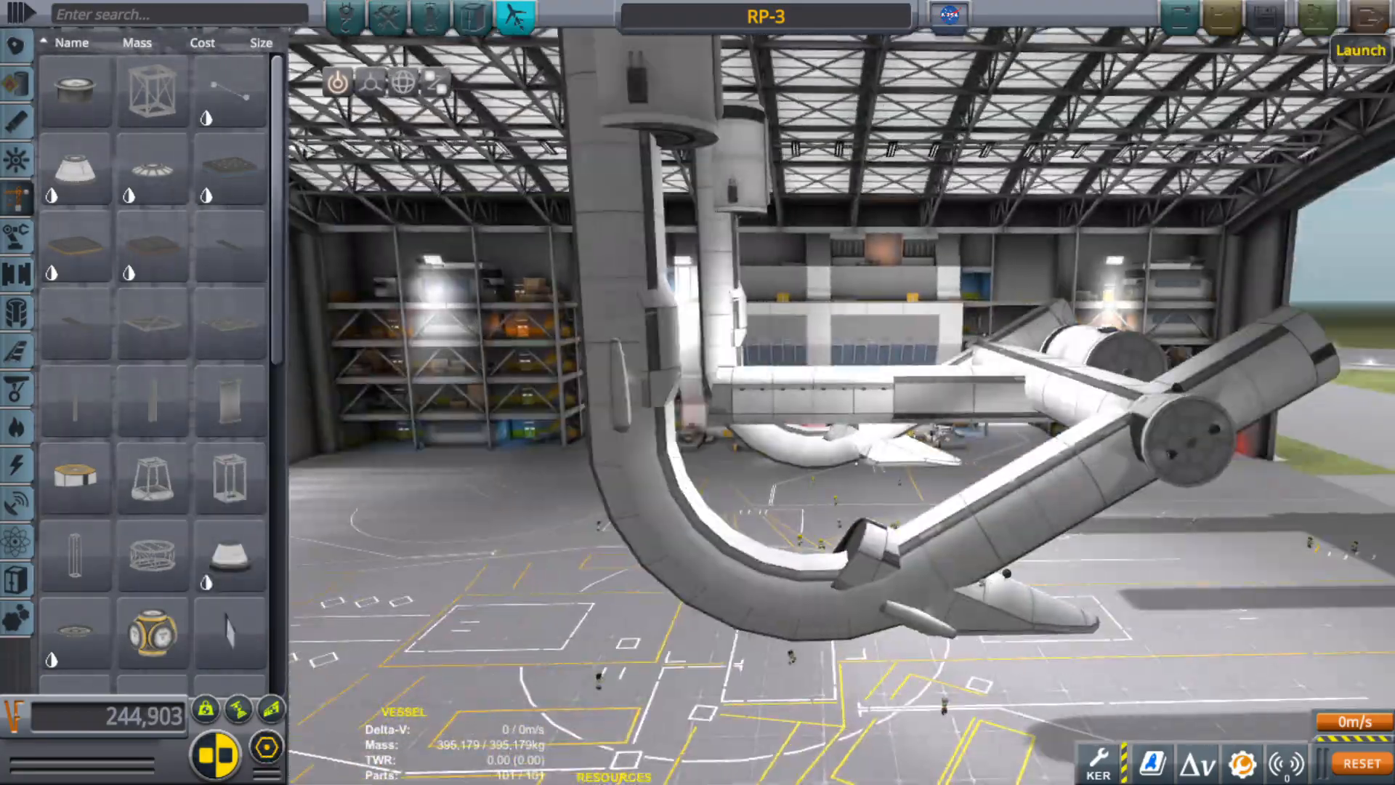
Launch the RP-3 crane onto the runway.
click(1359, 50)
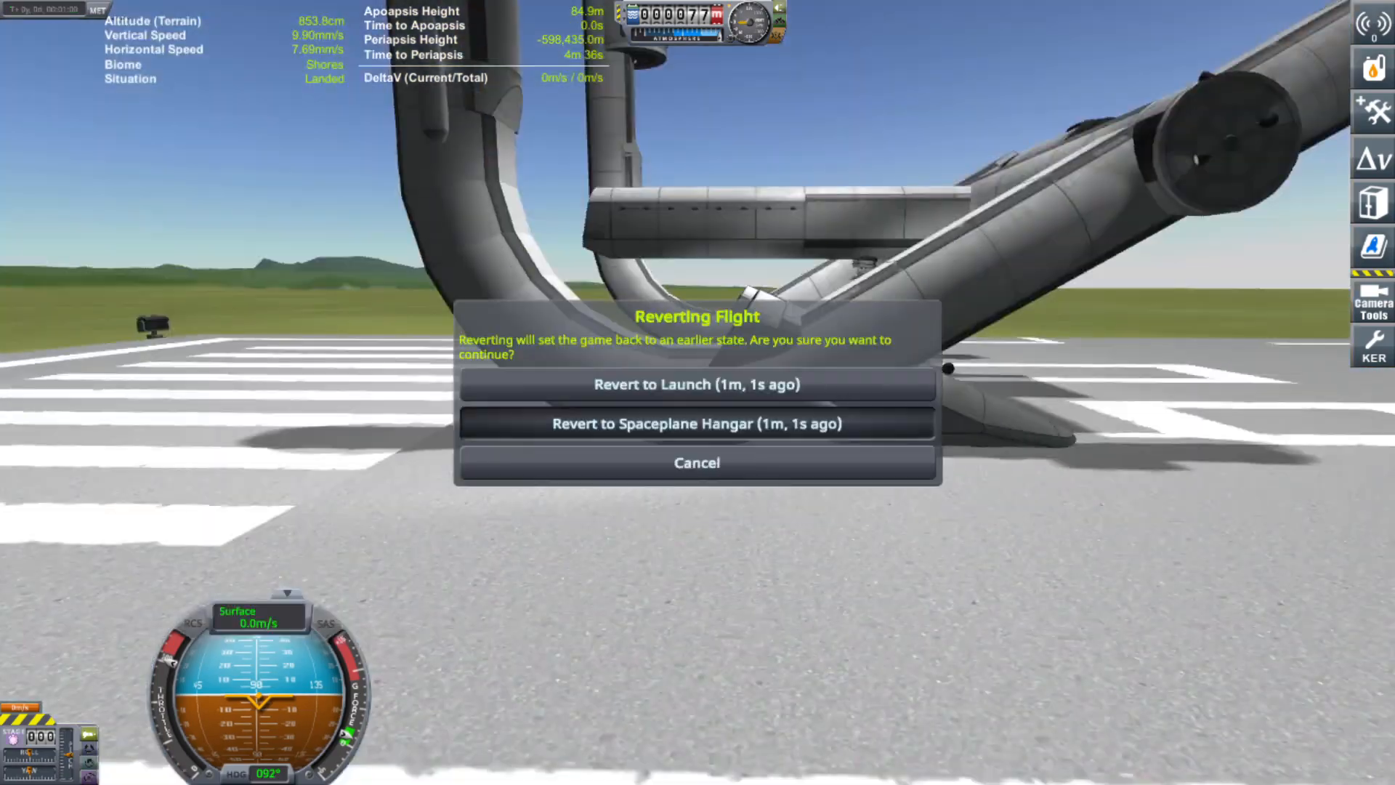
Bring up the Reverting Flight options after the test craft crashes.
click(697, 424)
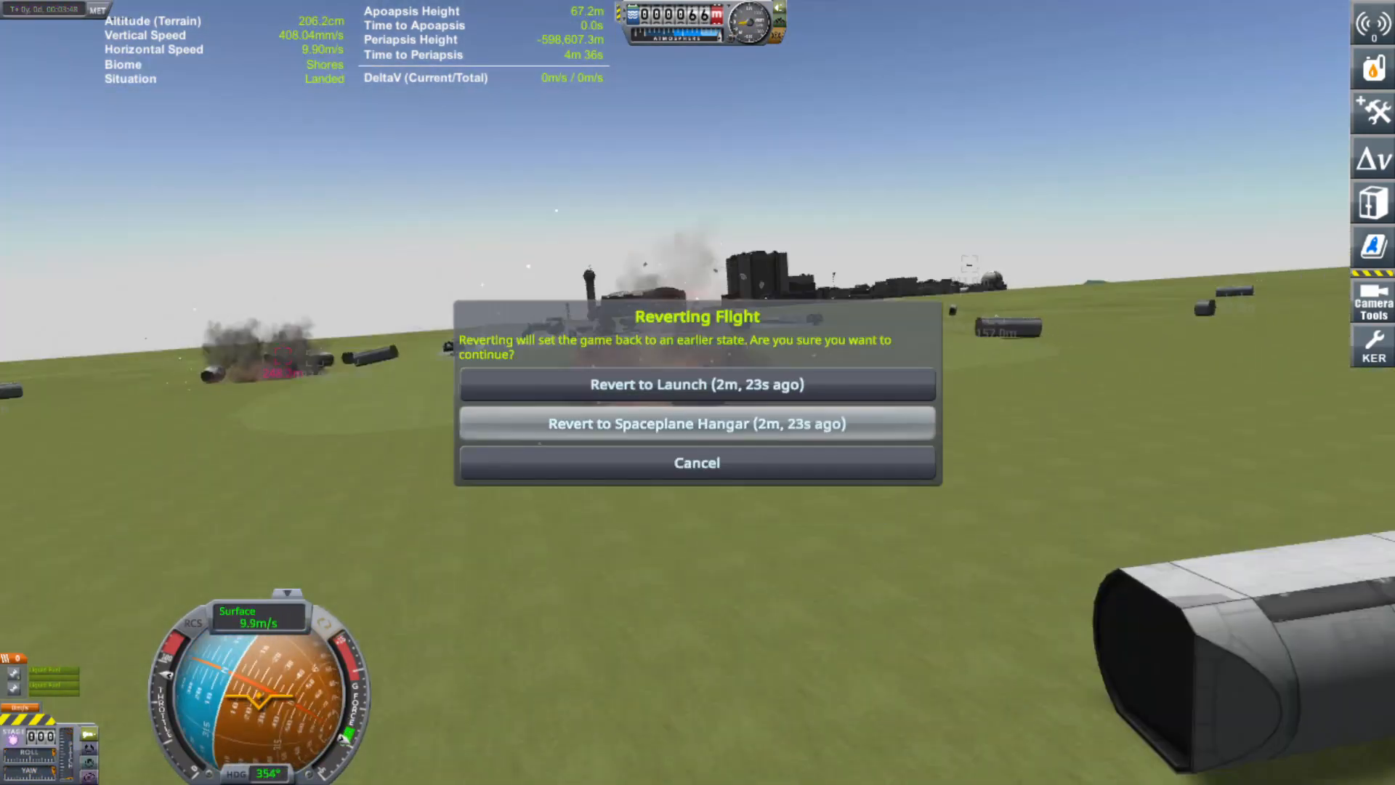
Revert to Launch so the 36 TON C craft restarts intact.
click(697, 423)
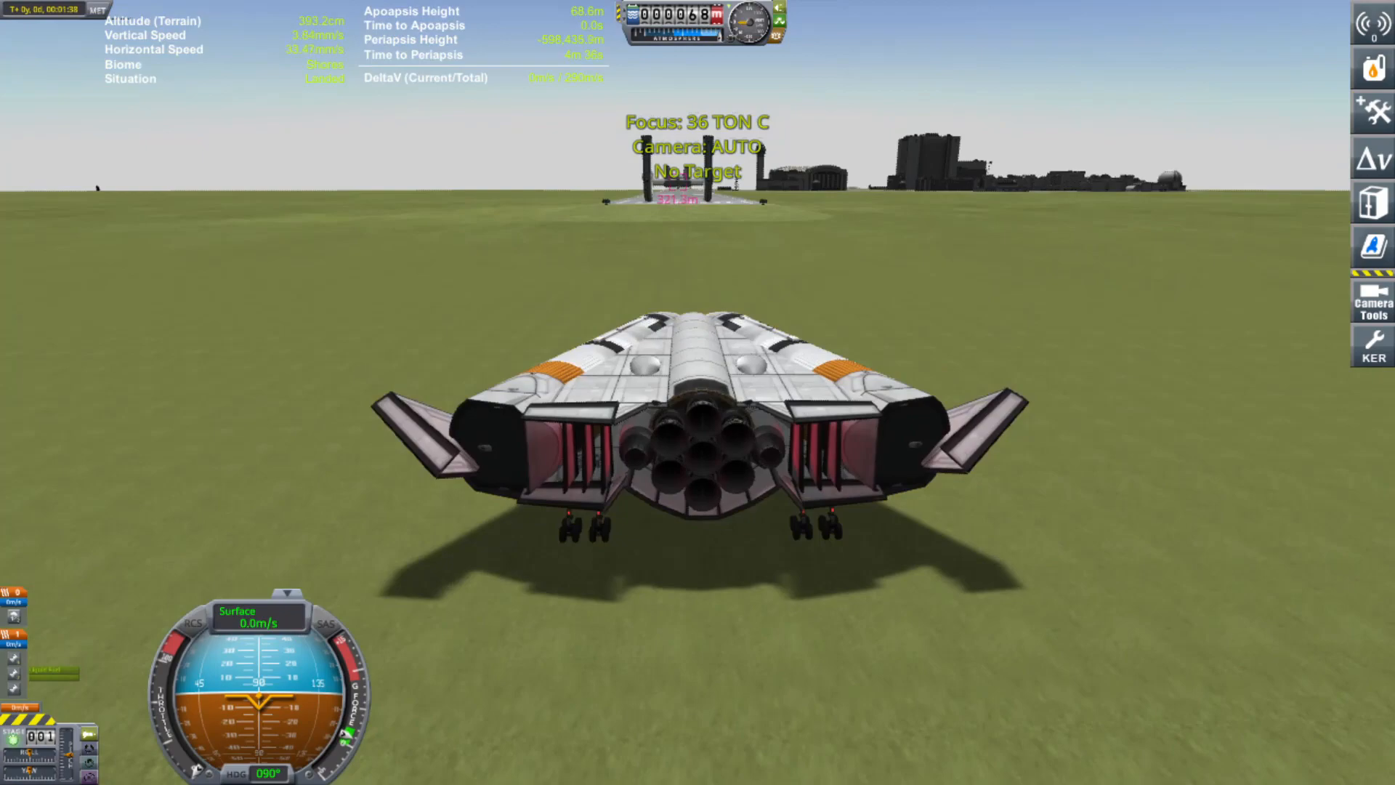
Pause, then resume the test flight until the craft breaks apart.
key(Escape)
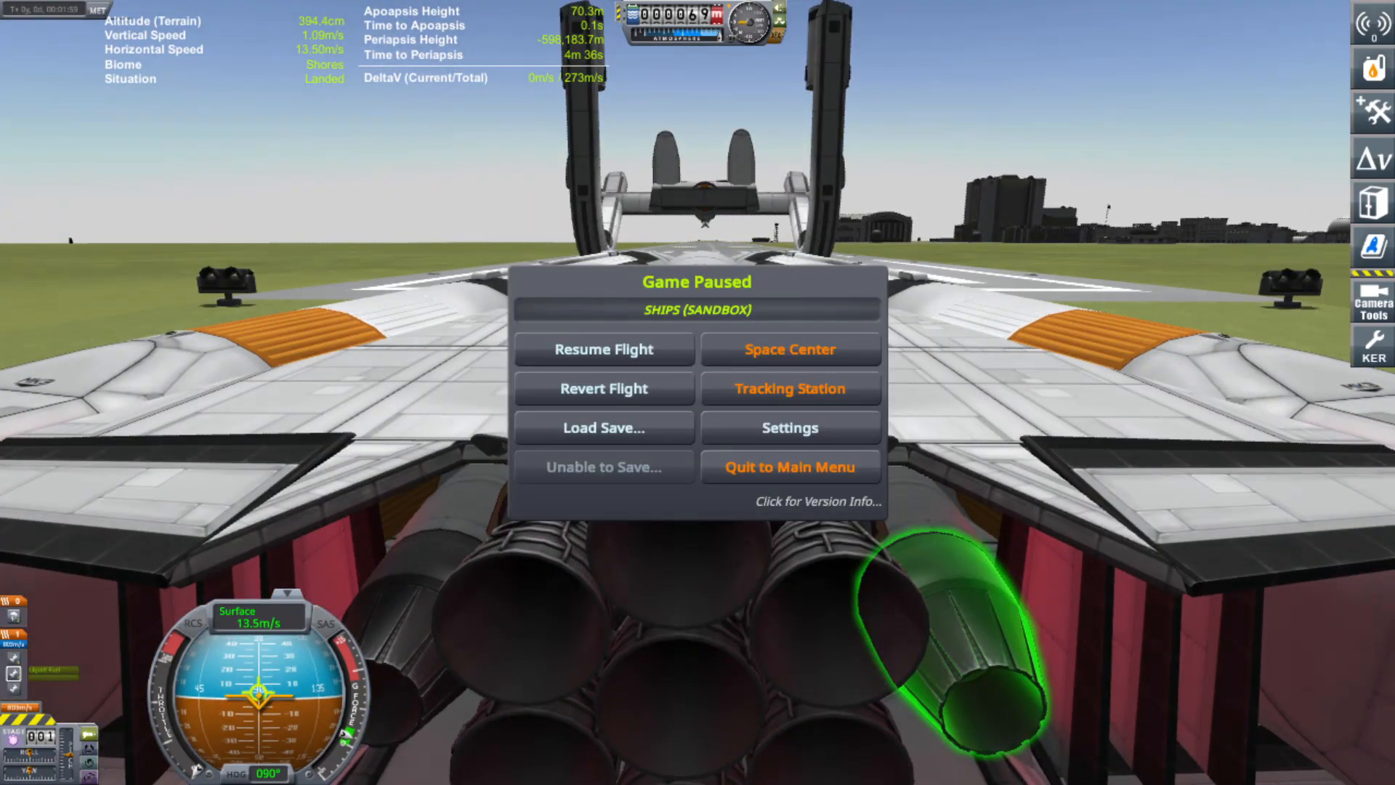
click(603, 349)
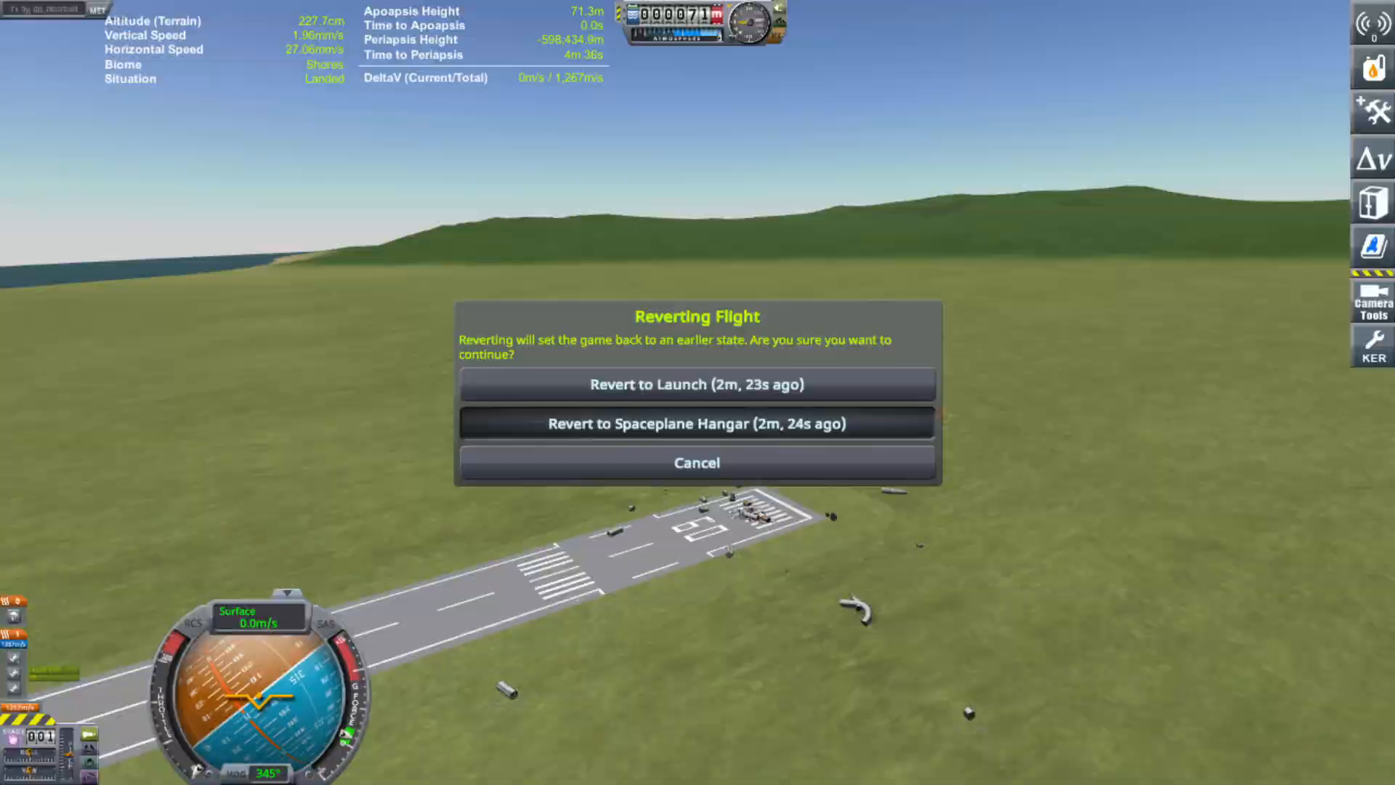
click(697, 424)
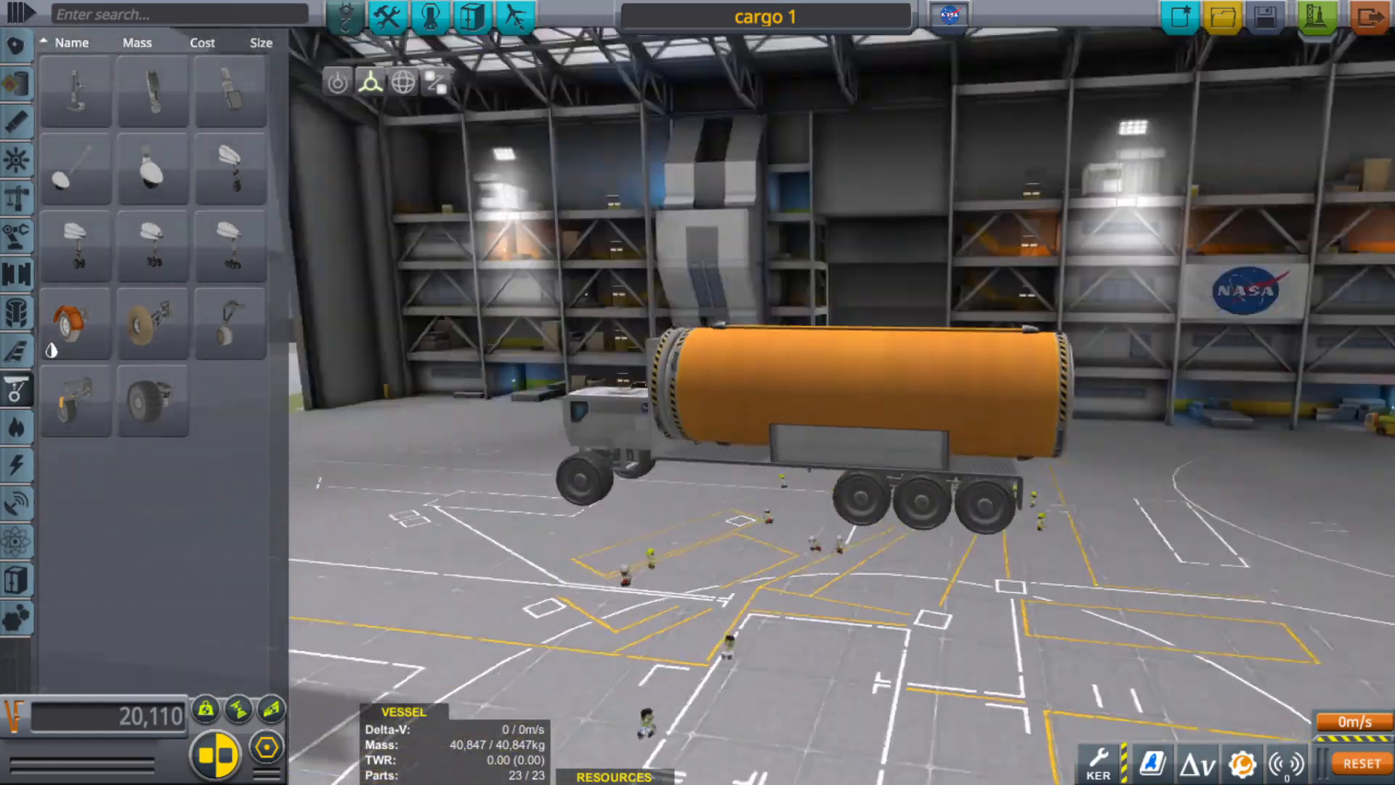
Open crew assignment to put Jebediah Kerman aboard the cargo 1 truck.
click(429, 18)
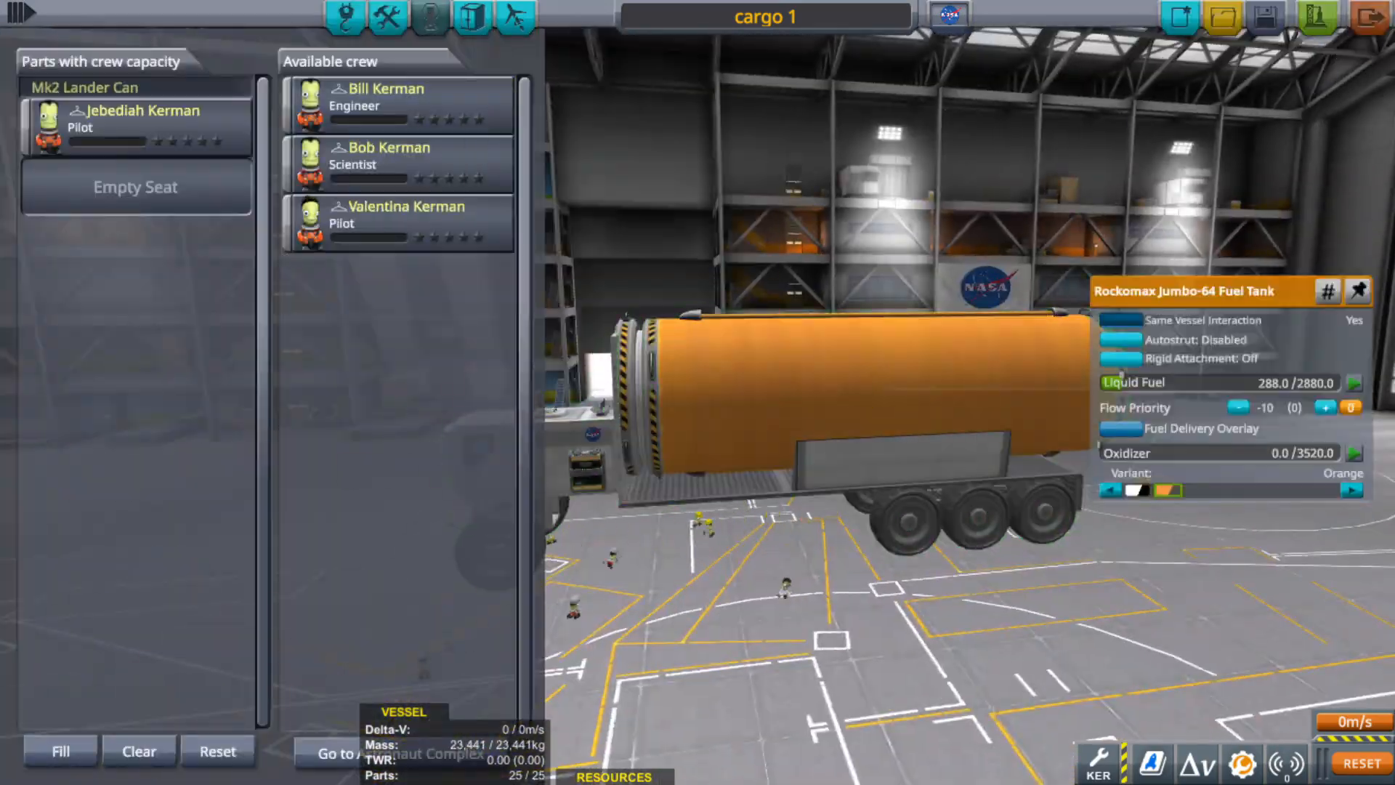